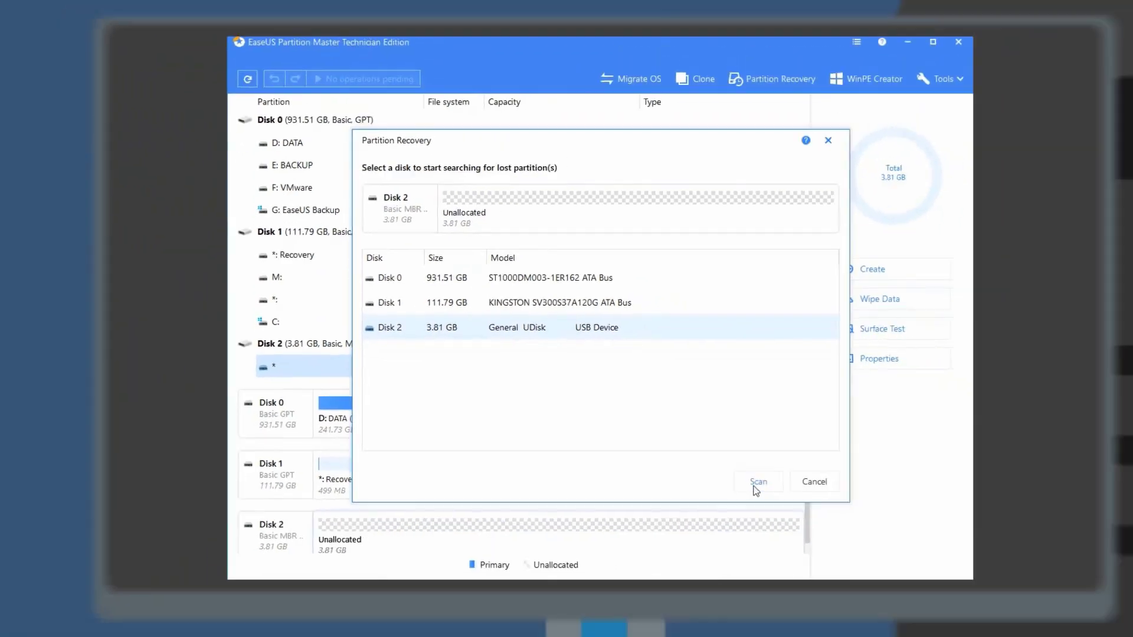
Start a partition recovery scan of the 3.81 GB Disk 2.
{"action": "left_click", "coordinate": [757, 482]}
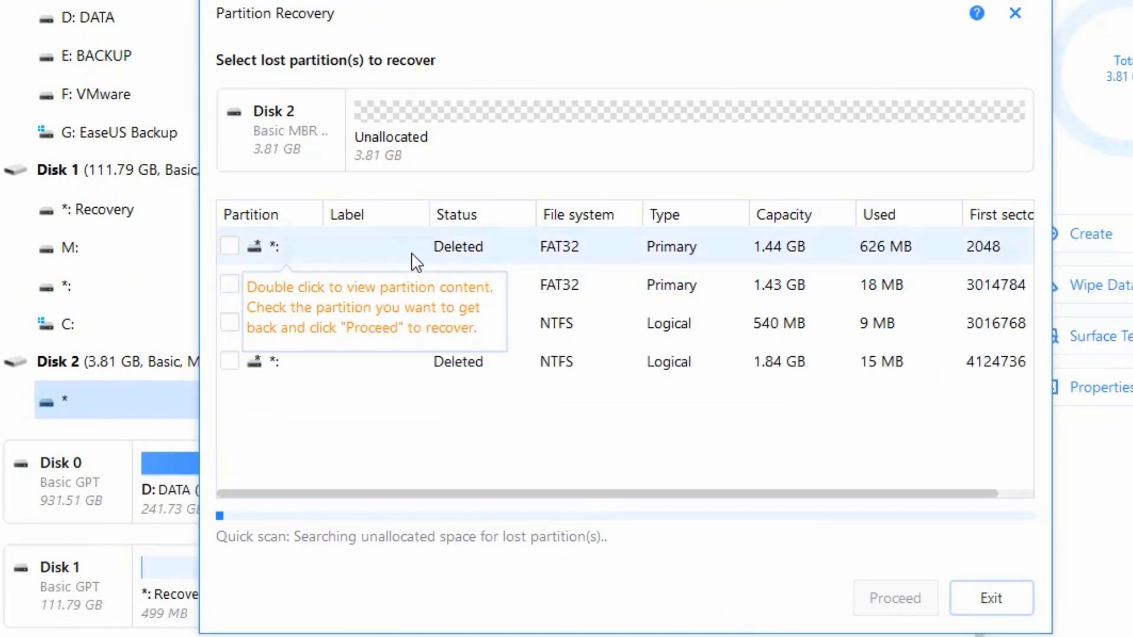
{"action": "mouse_move", "coordinate": [434, 266]}
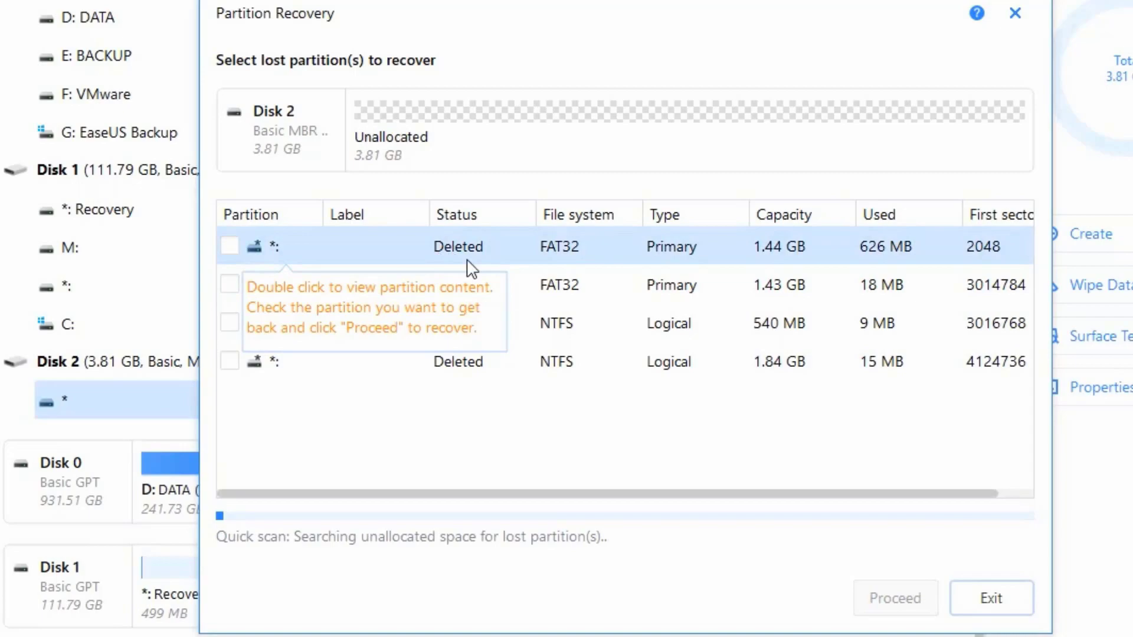
{"action": "mouse_move", "coordinate": [290, 293]}
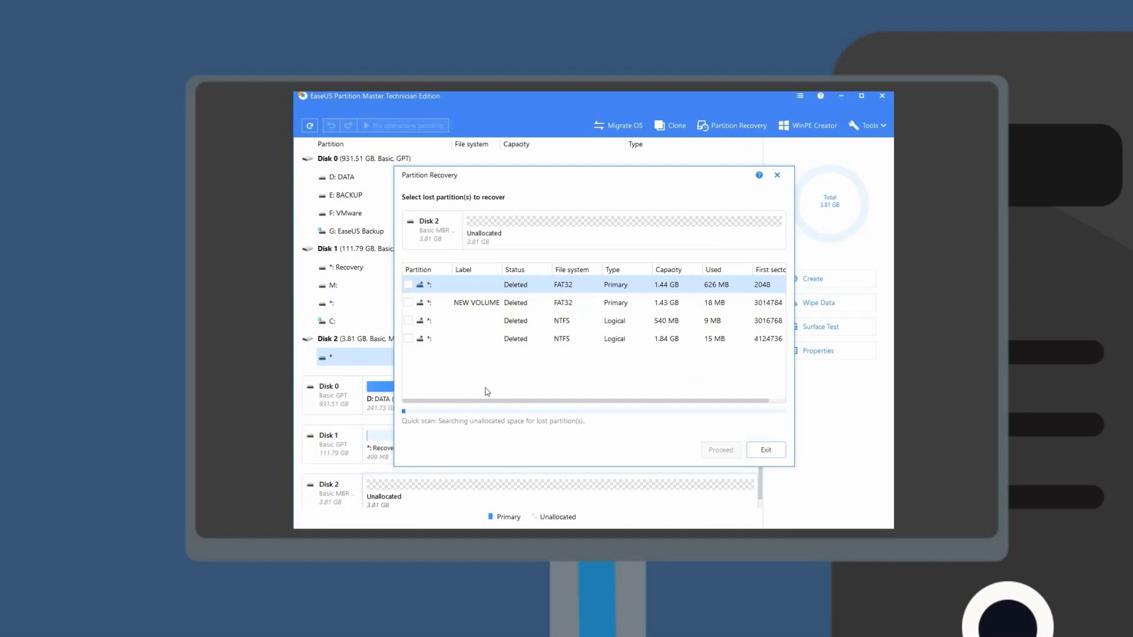
{"action": "mouse_move", "coordinate": [486, 396]}
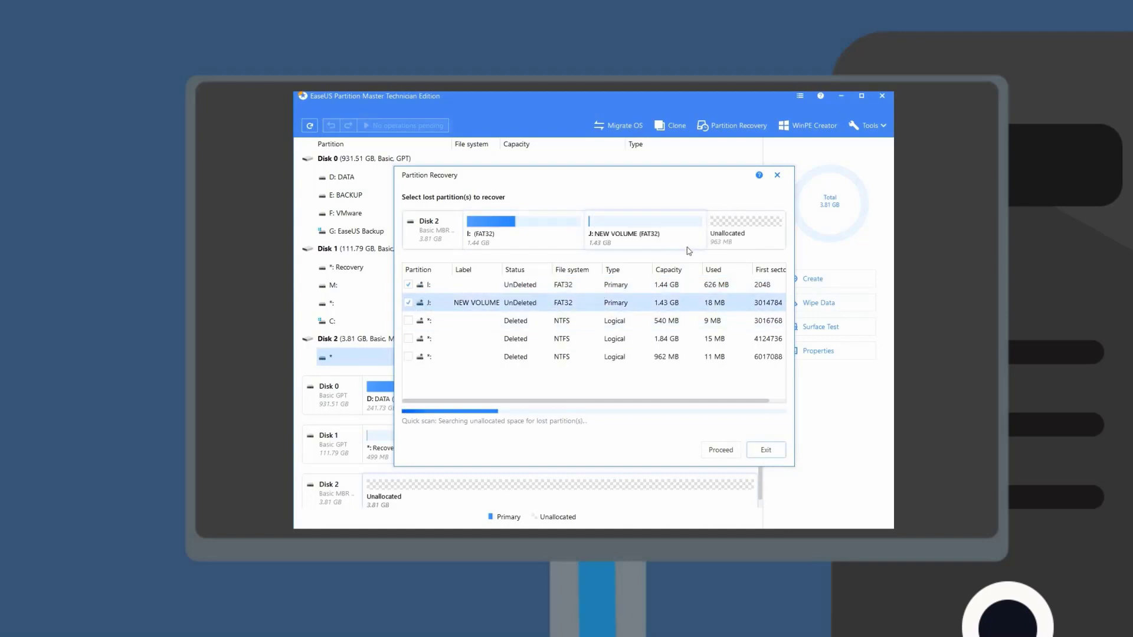
{"action": "mouse_move", "coordinate": [643, 370]}
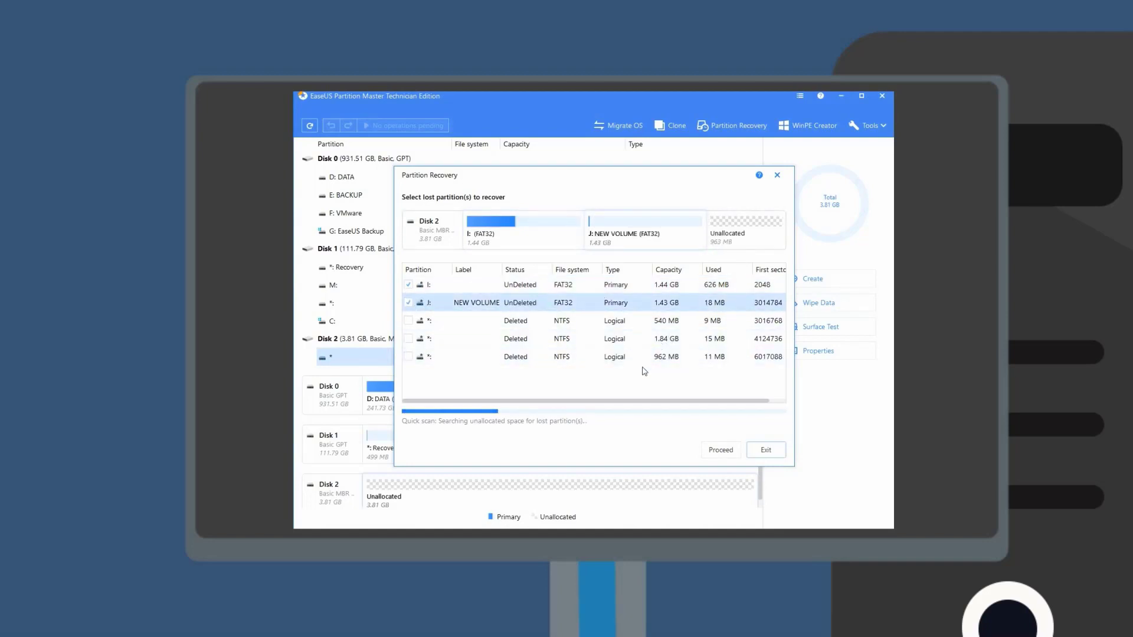
{"action": "mouse_move", "coordinate": [514, 367]}
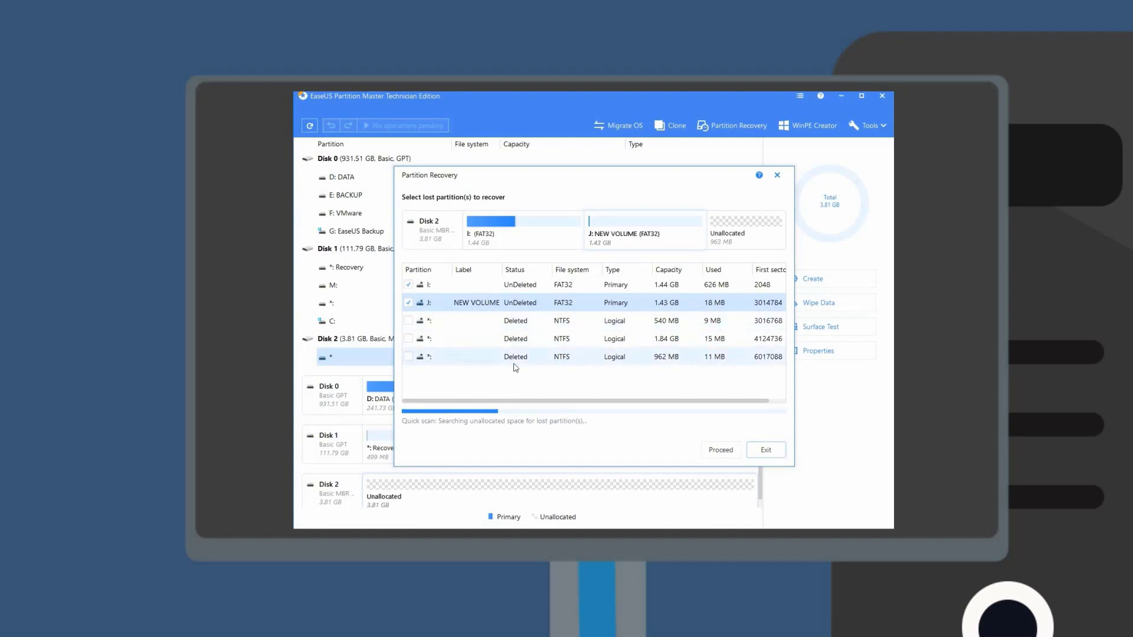
Mark the 962 MB NTFS partition K: for recovery alongside I: and J:.
{"action": "left_click", "coordinate": [408, 356]}
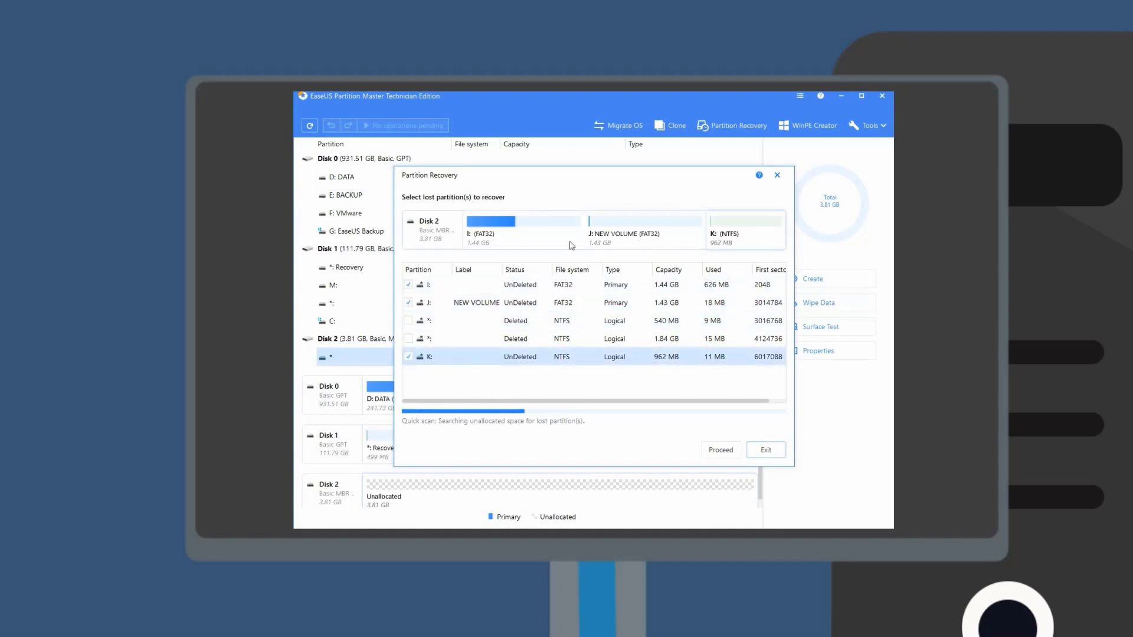
{"action": "mouse_move", "coordinate": [596, 453]}
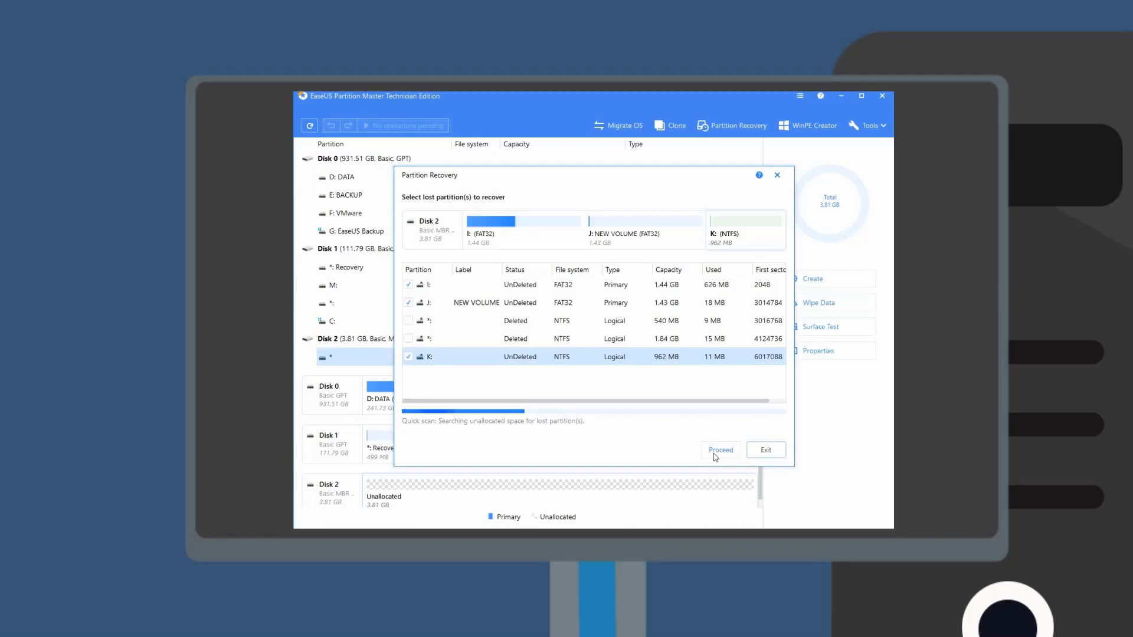
Proceed and confirm Recover Now to recover the three marked partitions.
{"action": "left_click", "coordinate": [720, 449]}
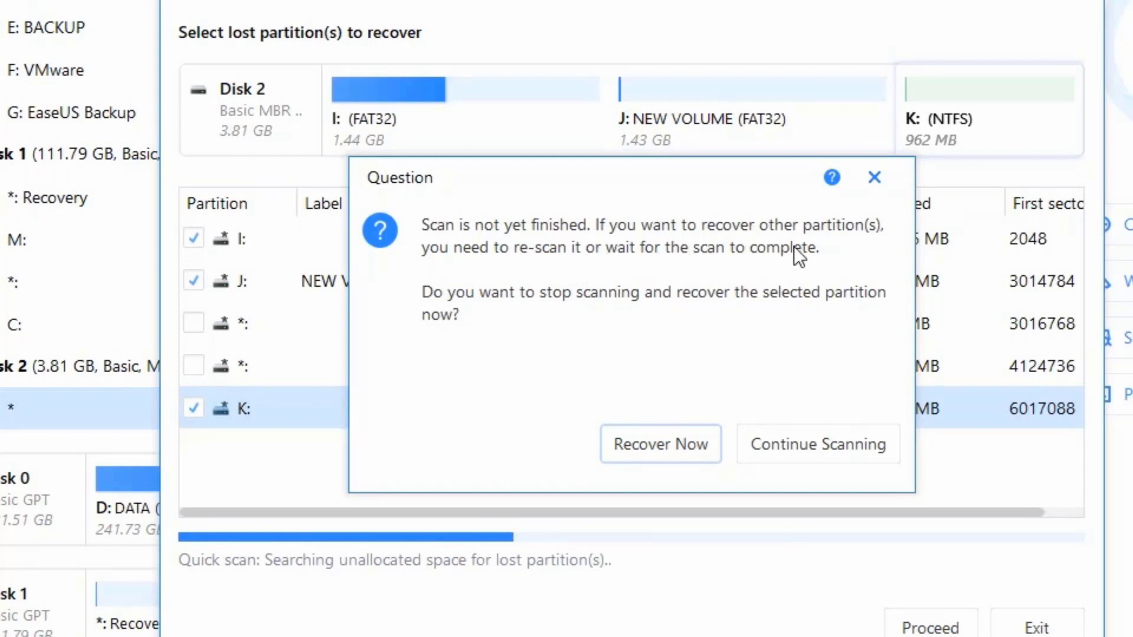
{"action": "mouse_move", "coordinate": [543, 341]}
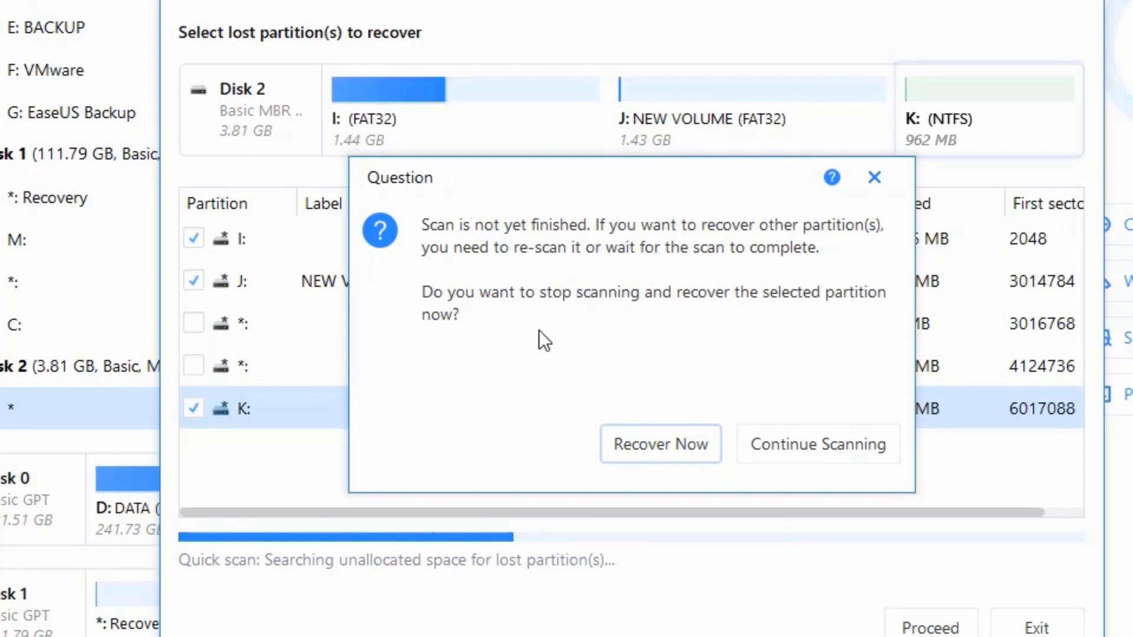
{"action": "mouse_move", "coordinate": [660, 443]}
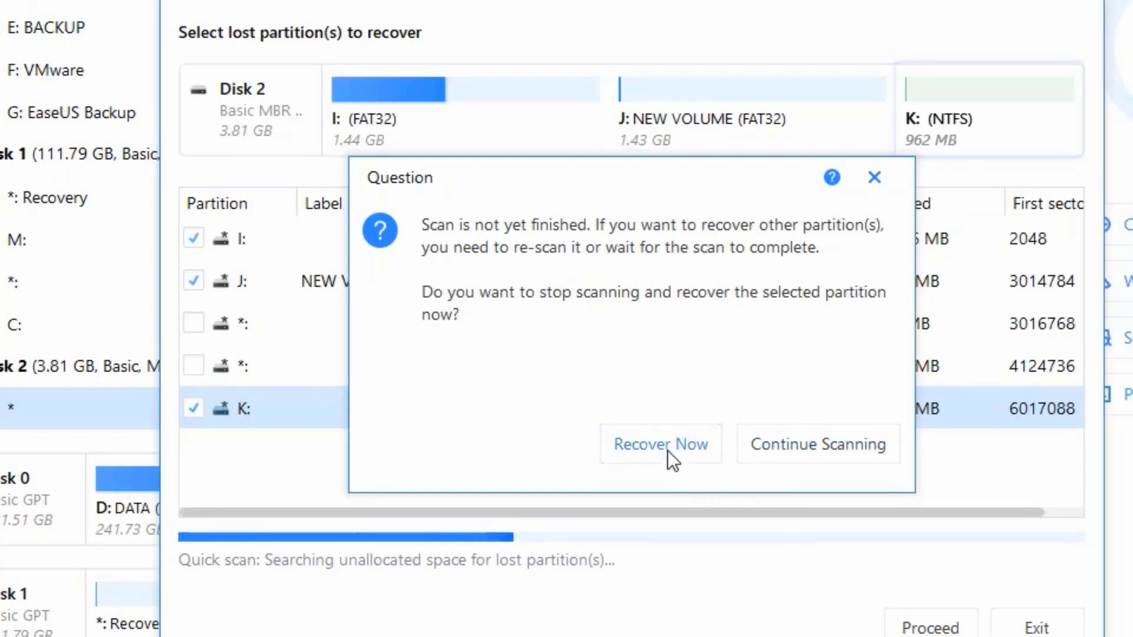
{"action": "left_click", "coordinate": [659, 443]}
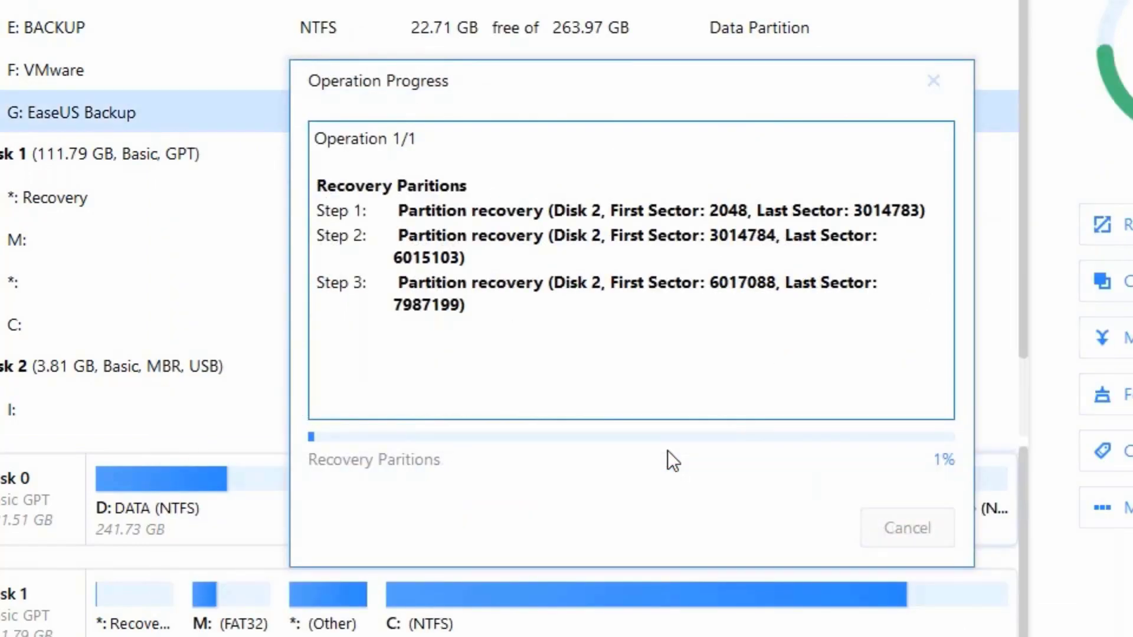
{"action": "mouse_move", "coordinate": [655, 518]}
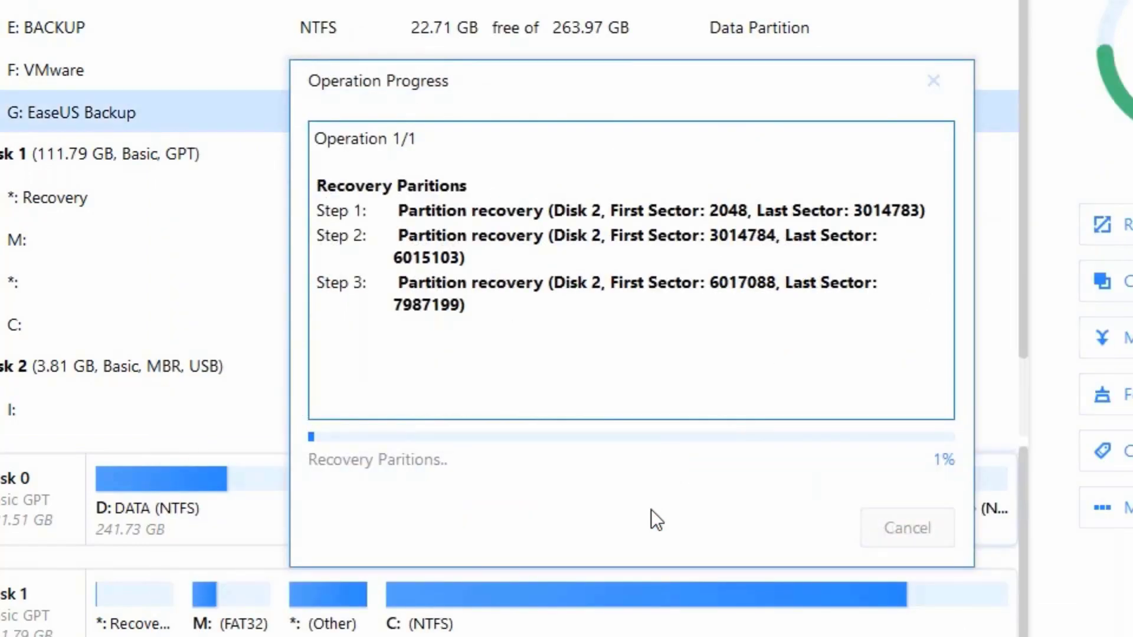